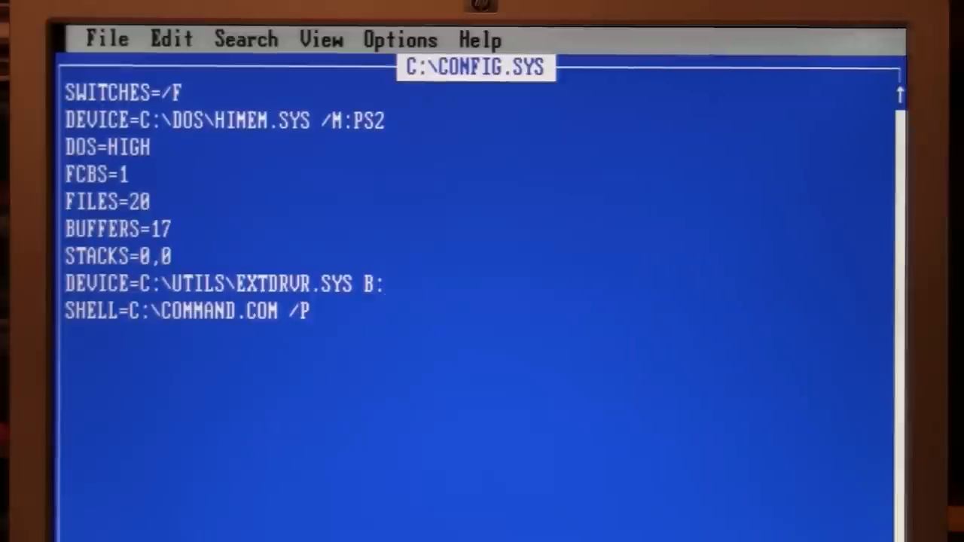
Step: Append NONSTOP to the DEVICE=C:\UTILS\EXTDRVR.SYS B: line in CONFIG.SYS
{"action": "left_click", "coordinate": [389, 283]}
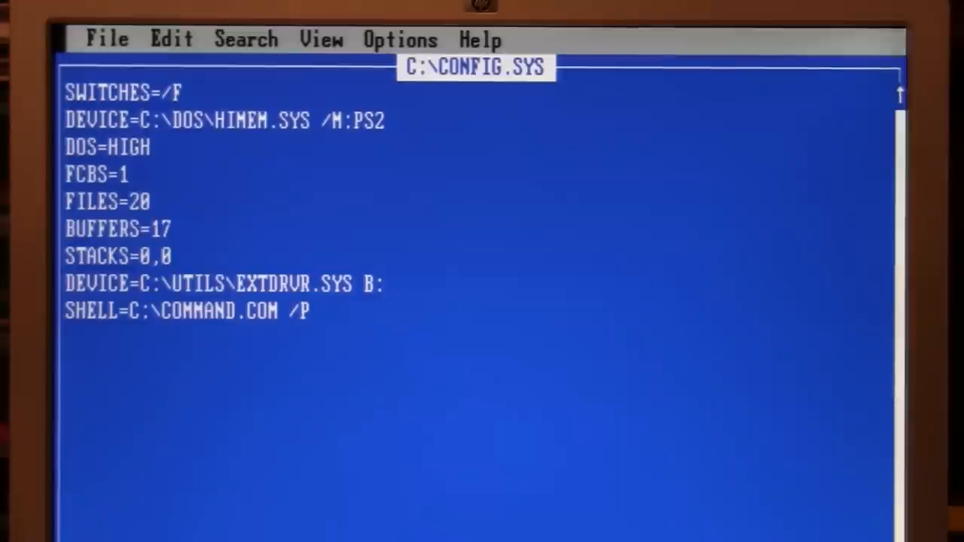
{"action": "type", "text": "N"}
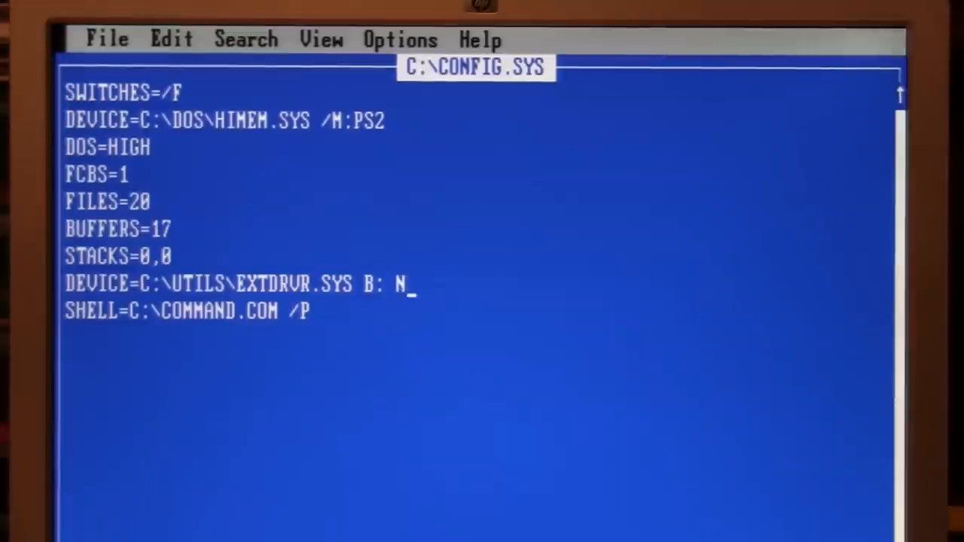
{"action": "type", "text": "ONSTOP"}
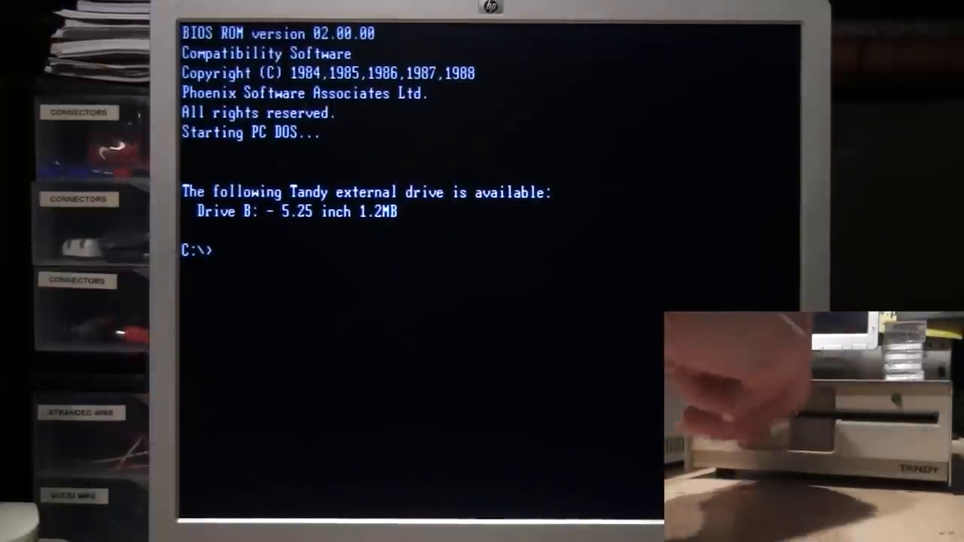
Step: Switch to drive B: and show the wide listing of the Chessmaster files
{"action": "type", "text": "b:"}
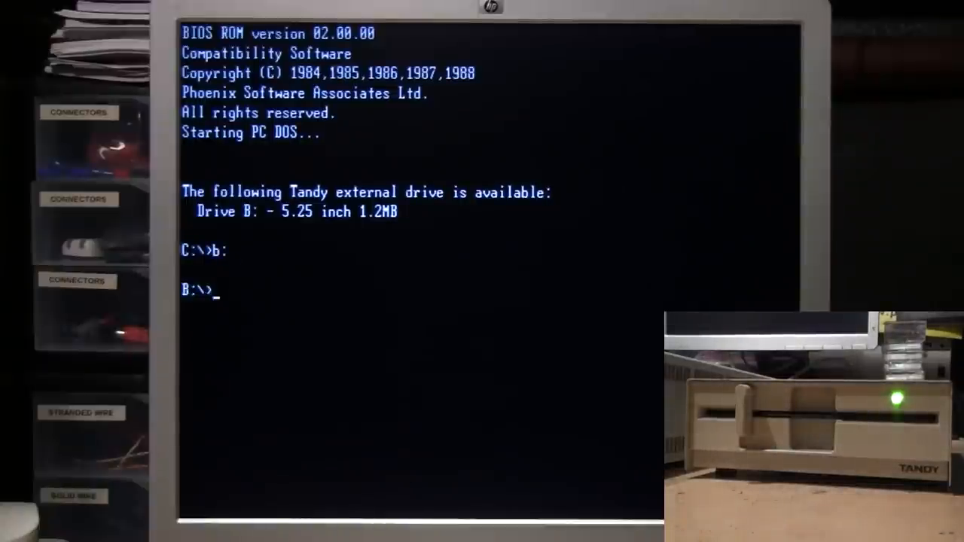
{"action": "type", "text": "dir/w"}
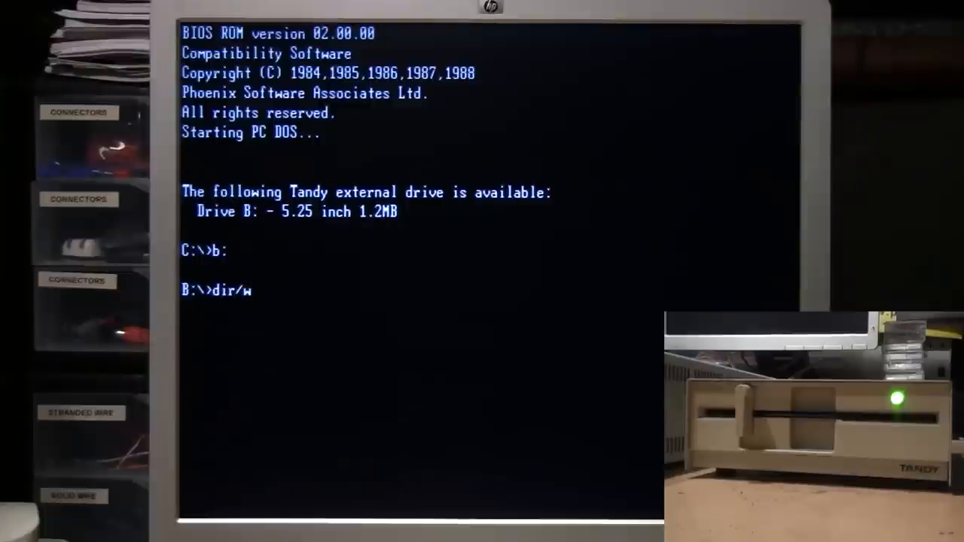
{"action": "key", "text": "enter"}
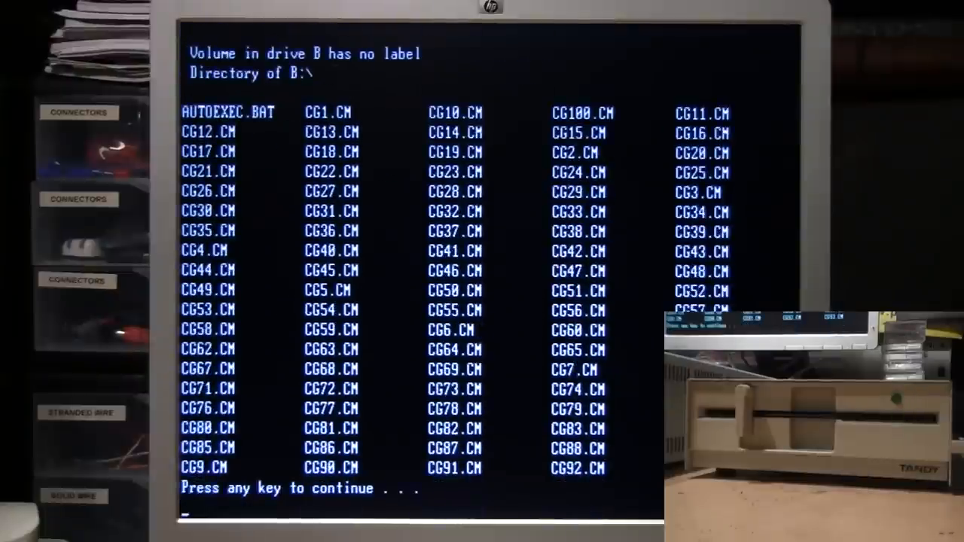
{"action": "key", "text": "space"}
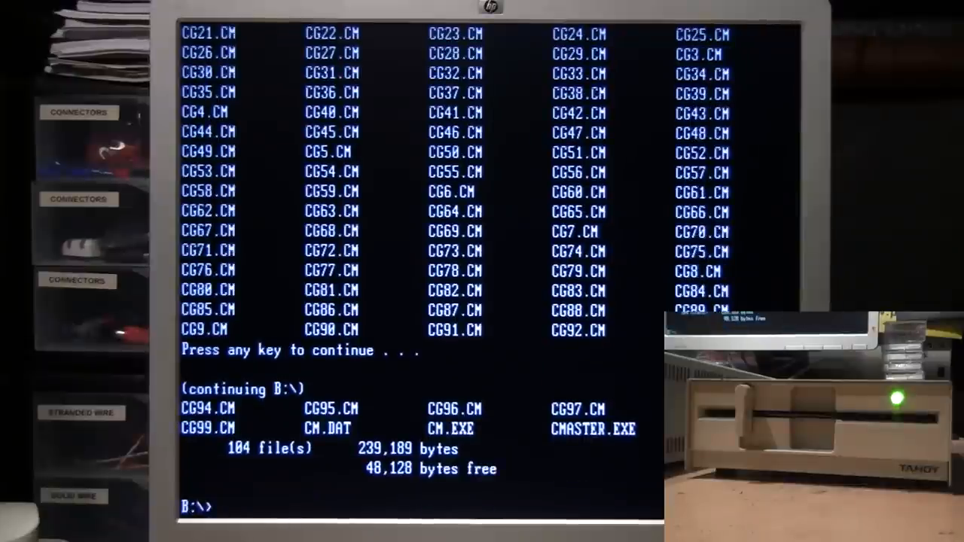
Step: Run the autoexec batch file on B: to launch Chessmaster 2000
{"action": "type", "text": "autoexe"}
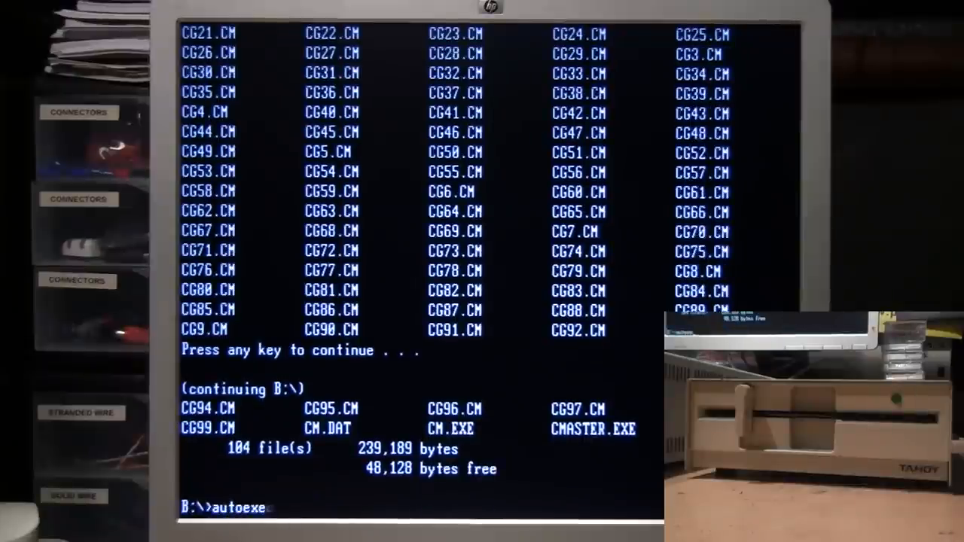
{"action": "key", "text": "Return"}
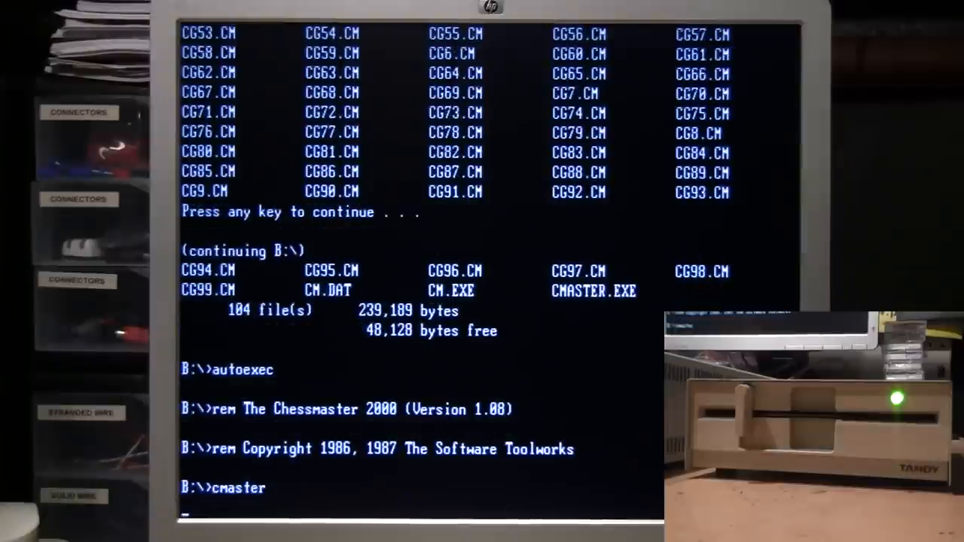
{"action": "key", "text": "enter"}
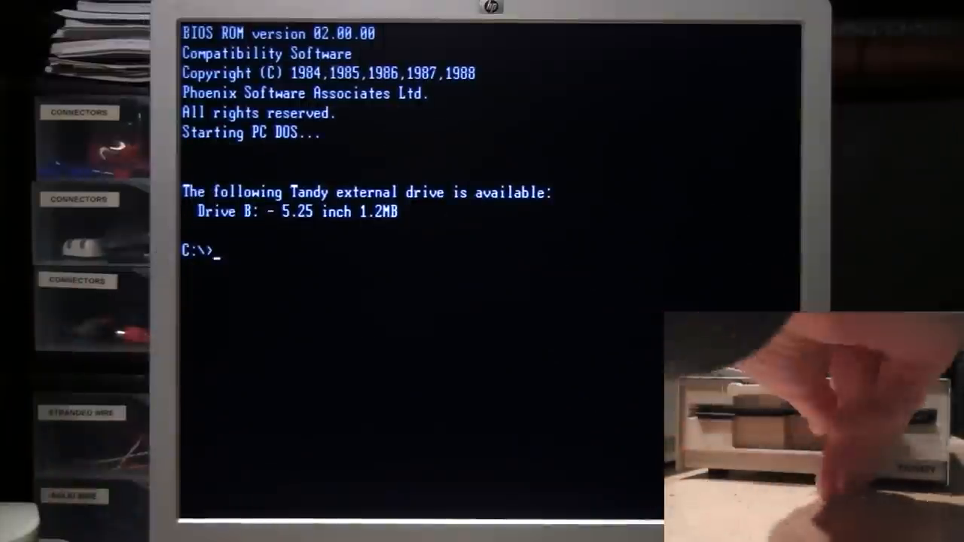
Step: Switch to drive B:, list the new floppy, and list the DLNY folder showing DL.EXE and LAWYER
{"action": "type", "text": "b"}
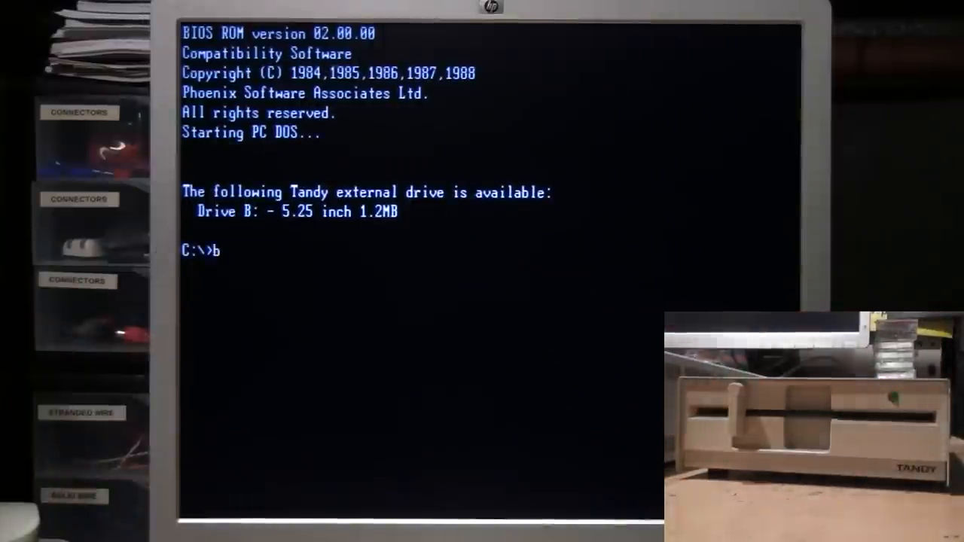
{"action": "type", "text": ":"}
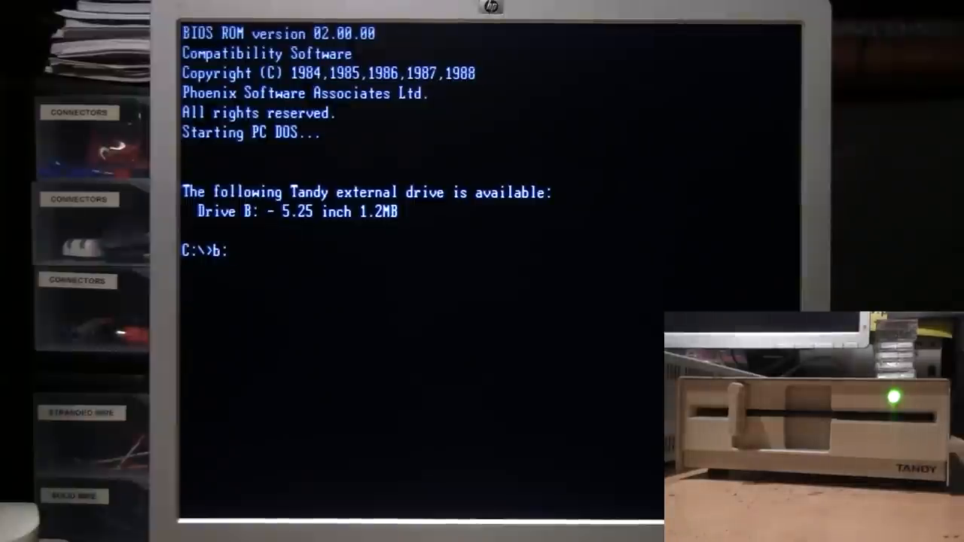
{"action": "type", "text": "dir"}
{"action": "type", "text": "cd dlny"}
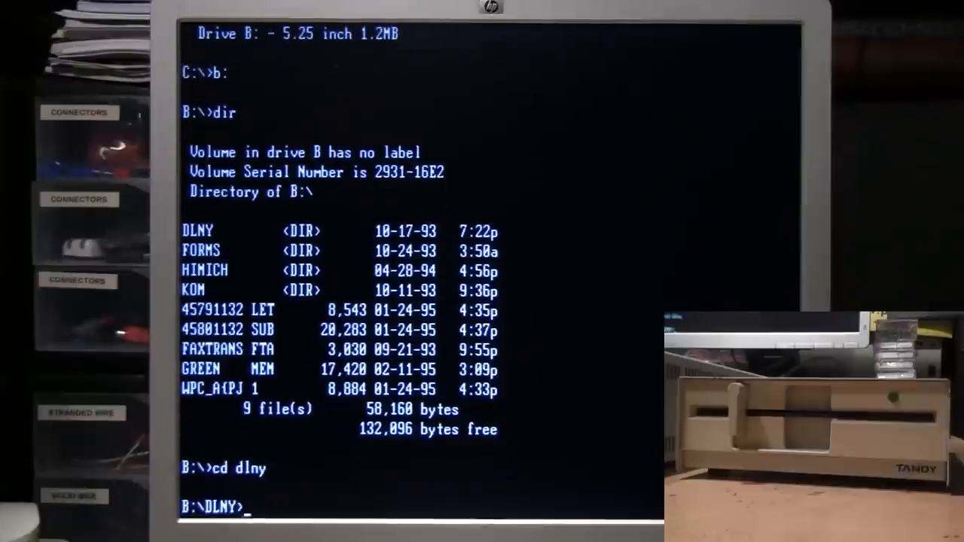
{"action": "type", "text": "dir"}
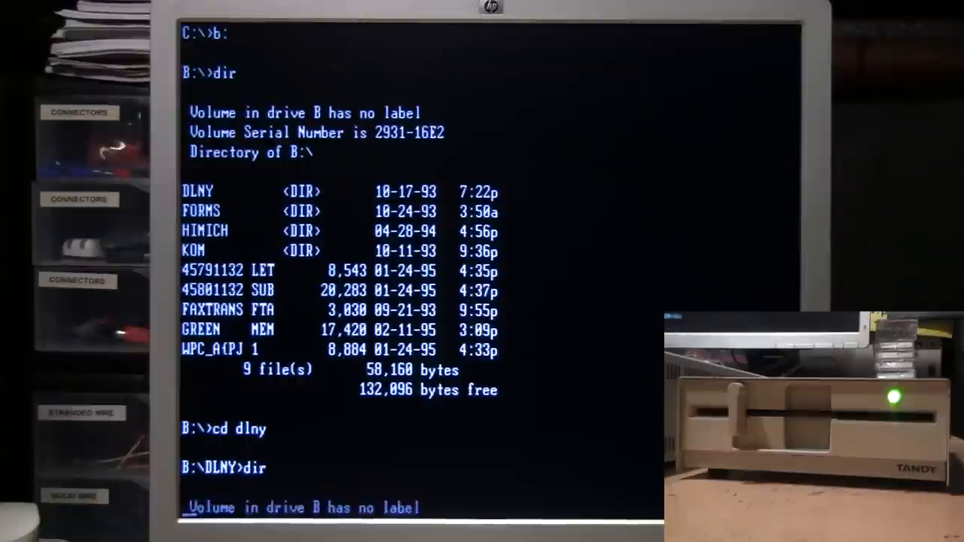
{"action": "key", "text": "Return"}
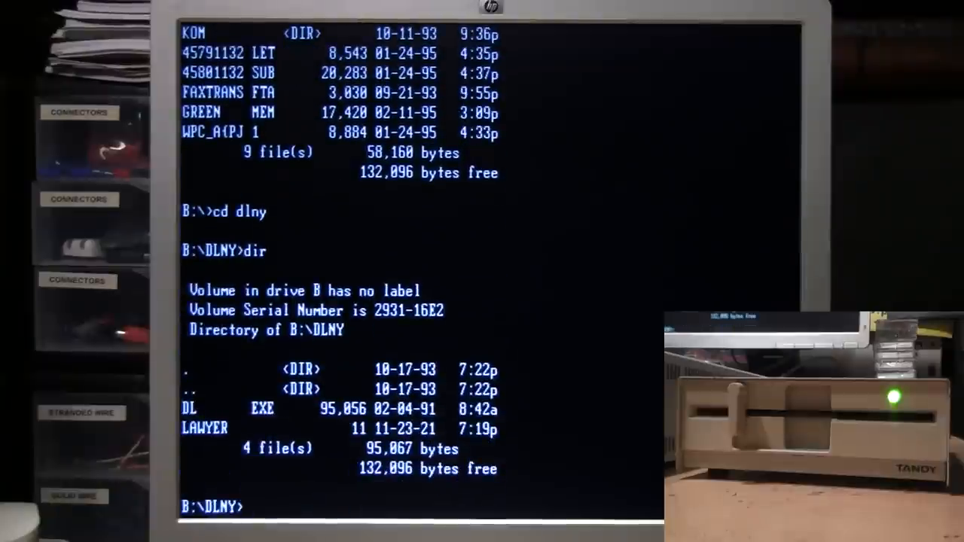
{"action": "type", "text": "d"}
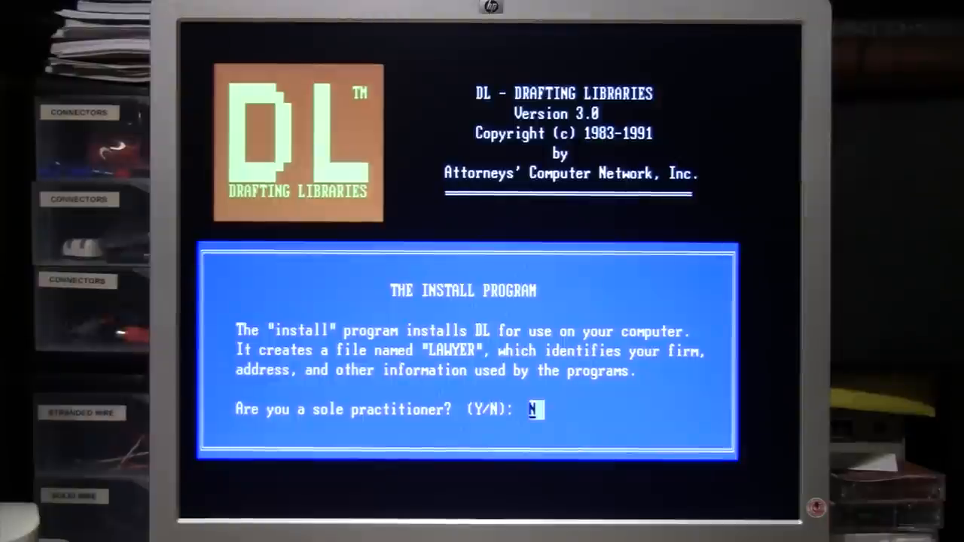
Step: Enter the name VWestlife and street address 101 Main Street - Suite 201 in the installer form
{"action": "type", "text": "y"}
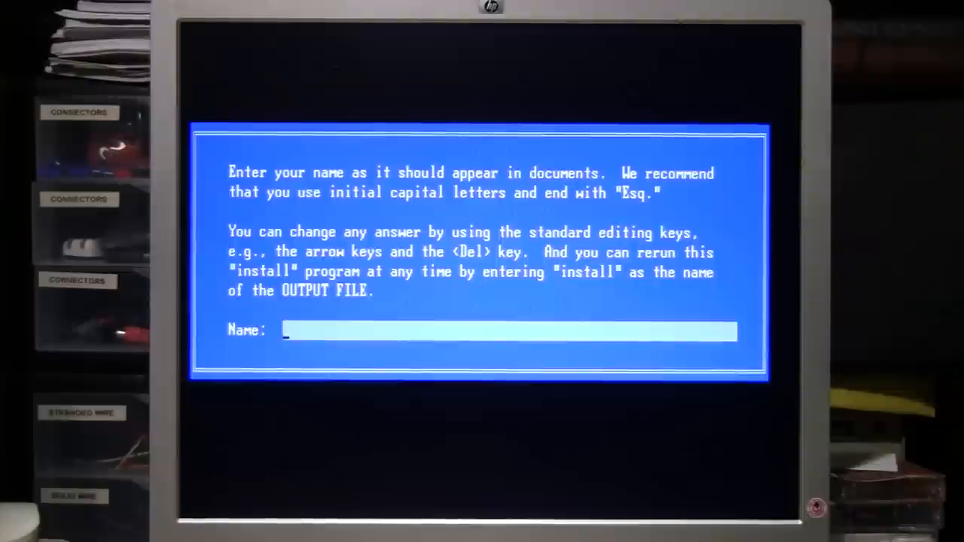
{"action": "type", "text": "VWestlife,"}
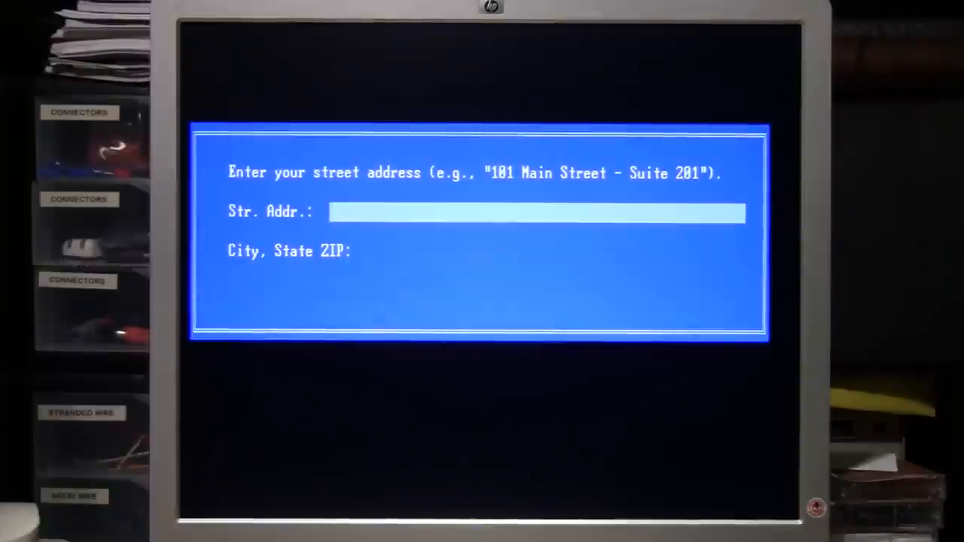
{"action": "left_click", "coordinate": [537, 212]}
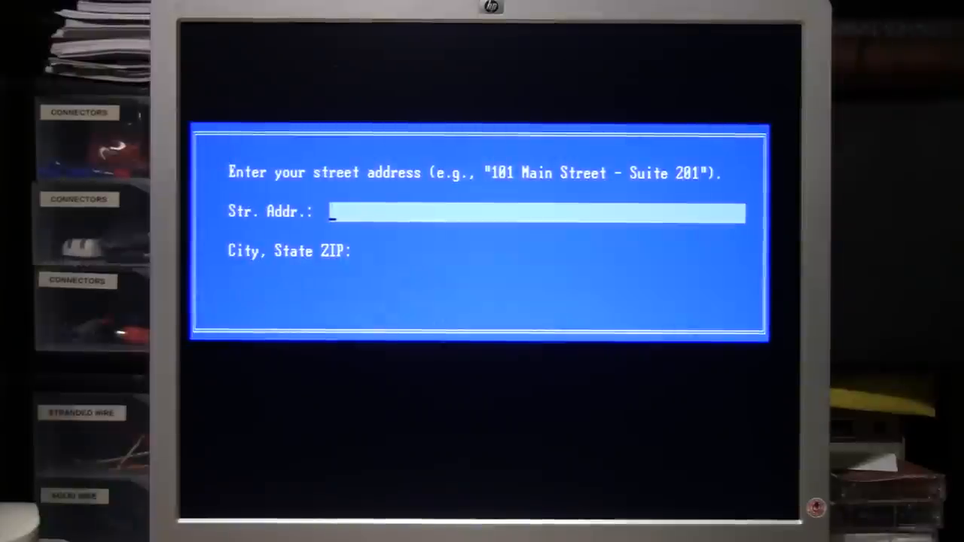
{"action": "type", "text": "101 Main Street"}
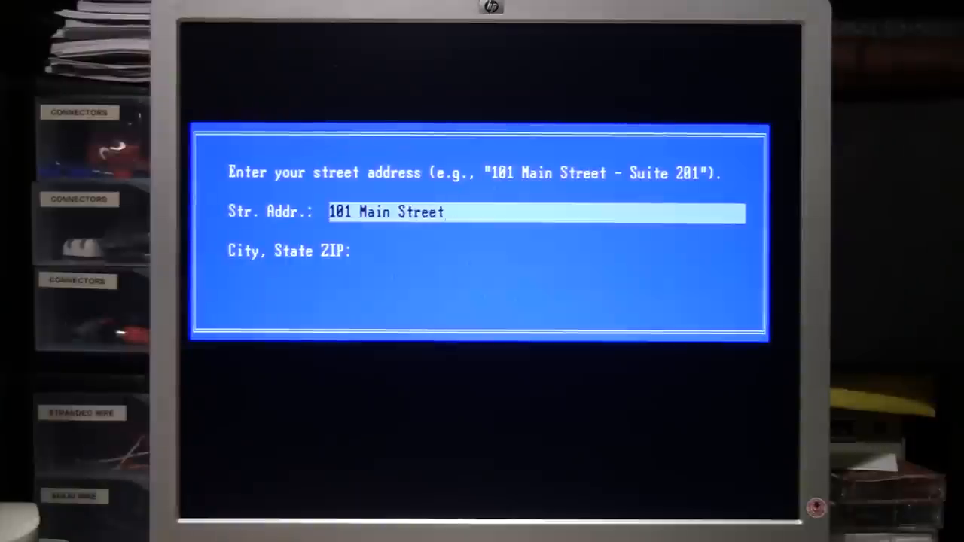
{"action": "type", "text": "- Suite 201"}
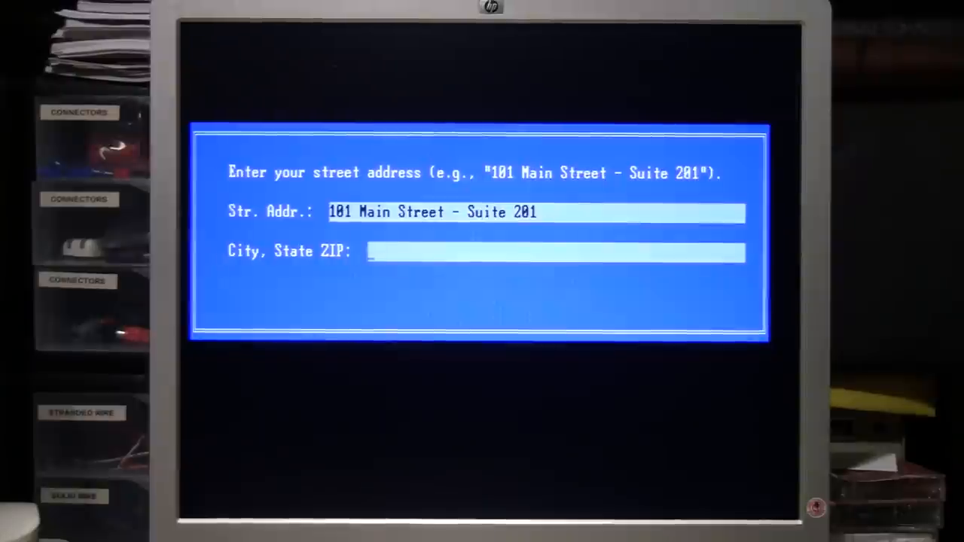
Step: Enter Washington, DC 20101 as city, state and ZIP, then the telephone number 555-555-1
{"action": "type", "text": "Washington, D"}
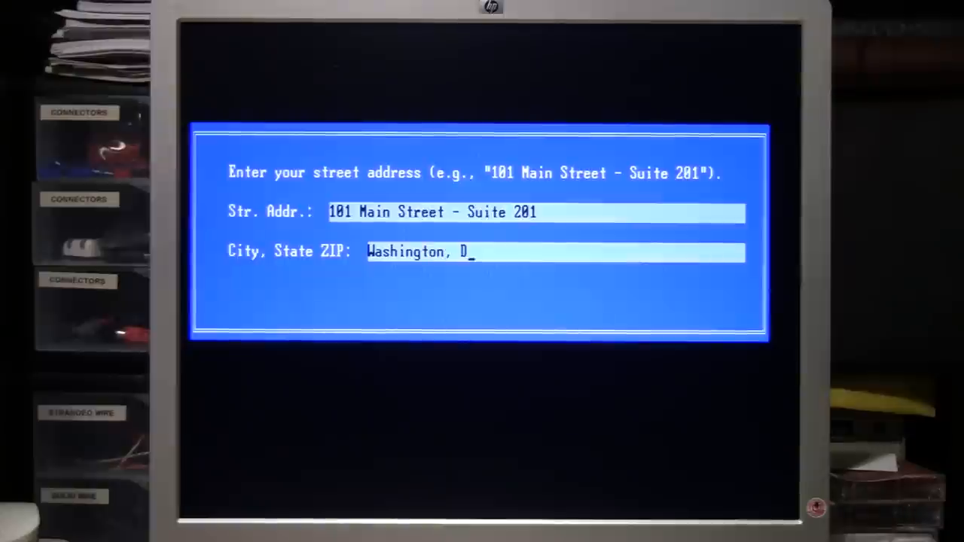
{"action": "type", "text": "C"}
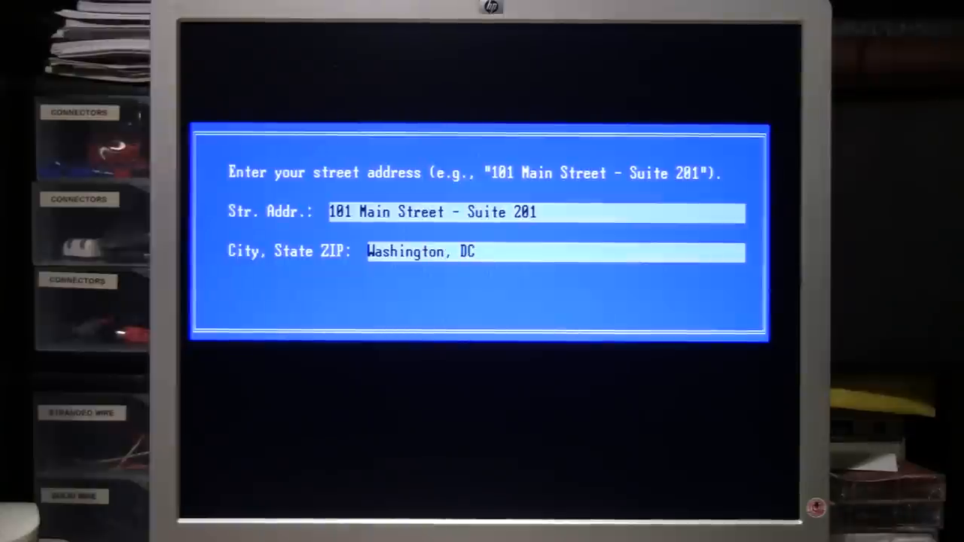
{"action": "type", "text": "20101"}
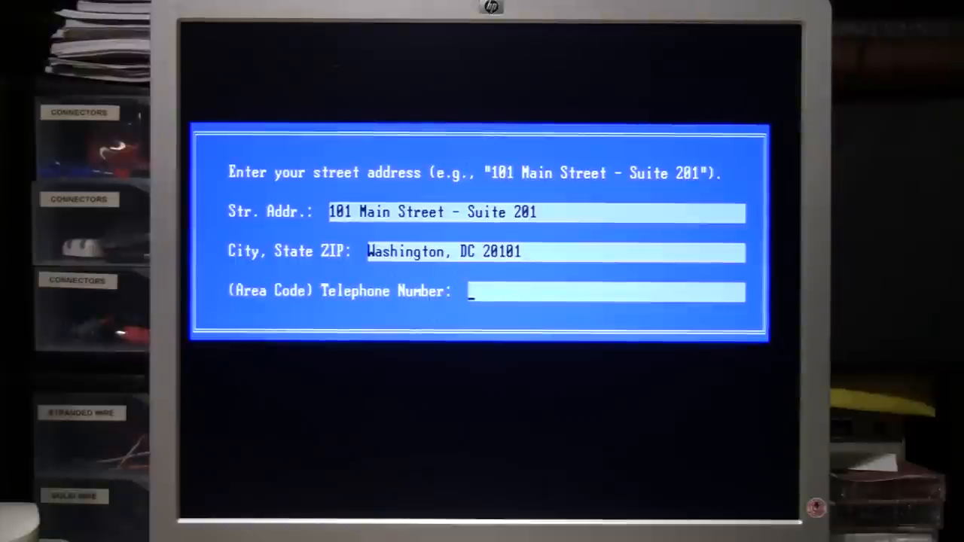
{"action": "type", "text": "555-555-1"}
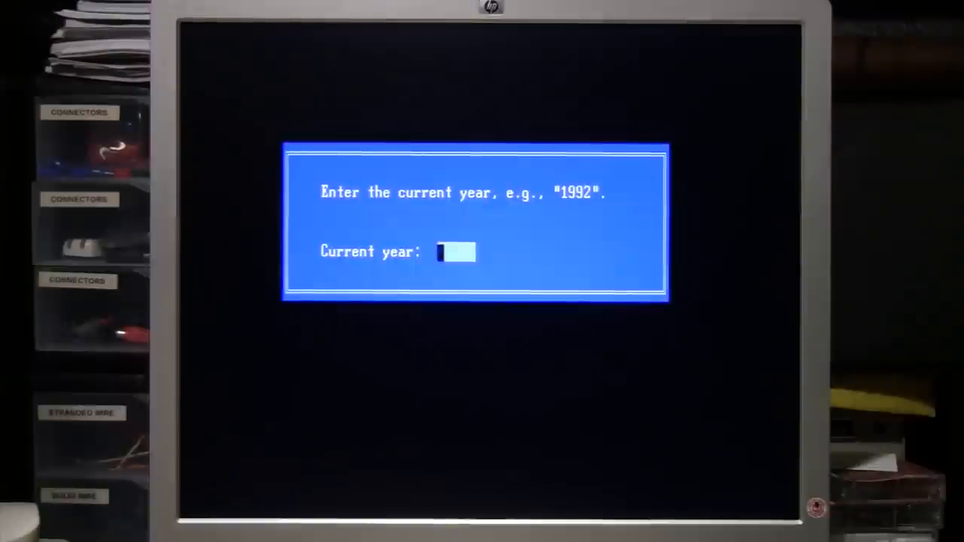
Step: Enter the current year at the installer's Current year prompt
{"action": "type", "text": "201"}
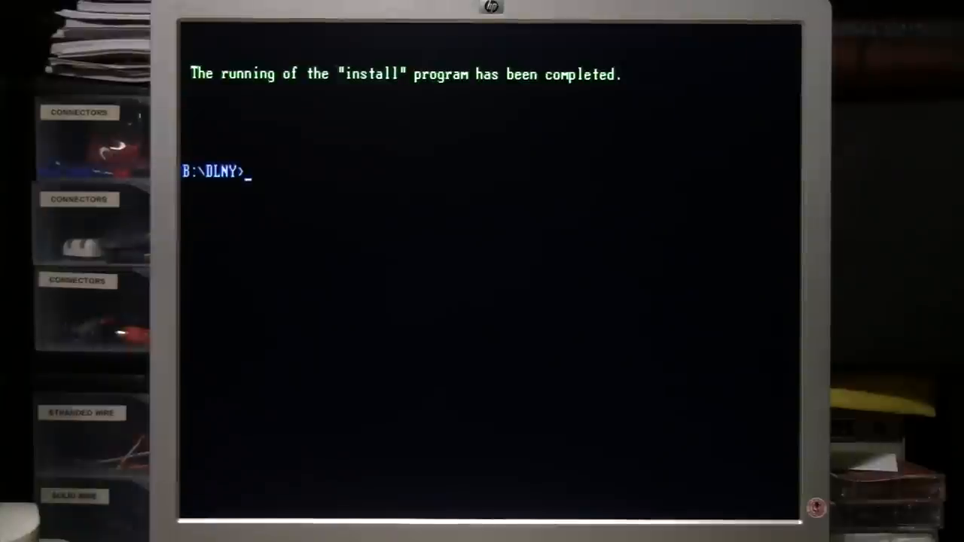
Step: Switch to C:, try cd forms, and list the C: root directory
{"action": "type", "text": "c:"}
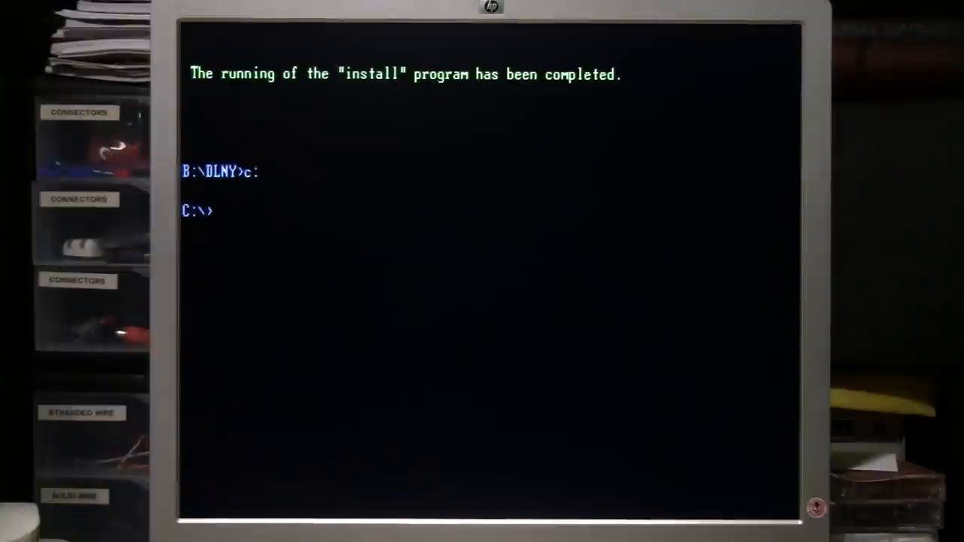
{"action": "type", "text": "cd forms"}
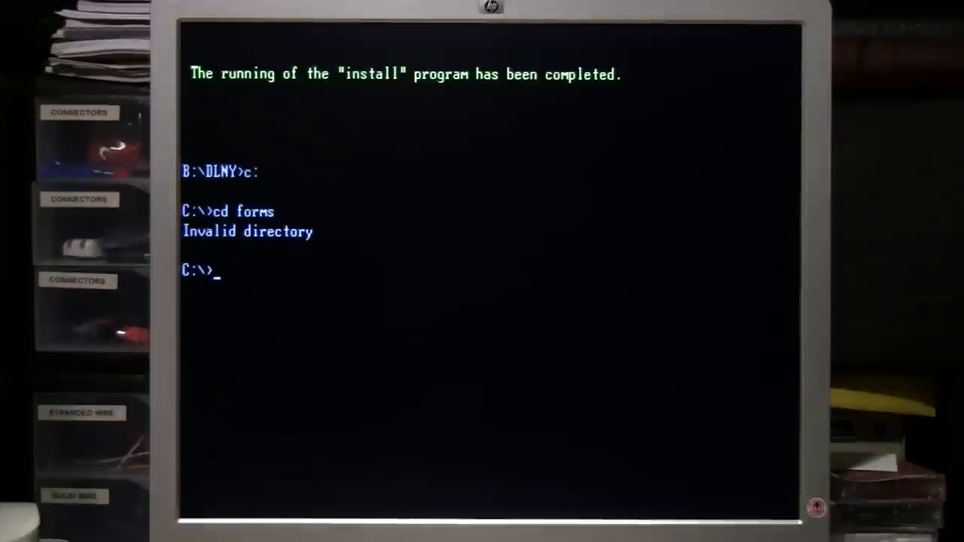
{"action": "type", "text": "dir"}
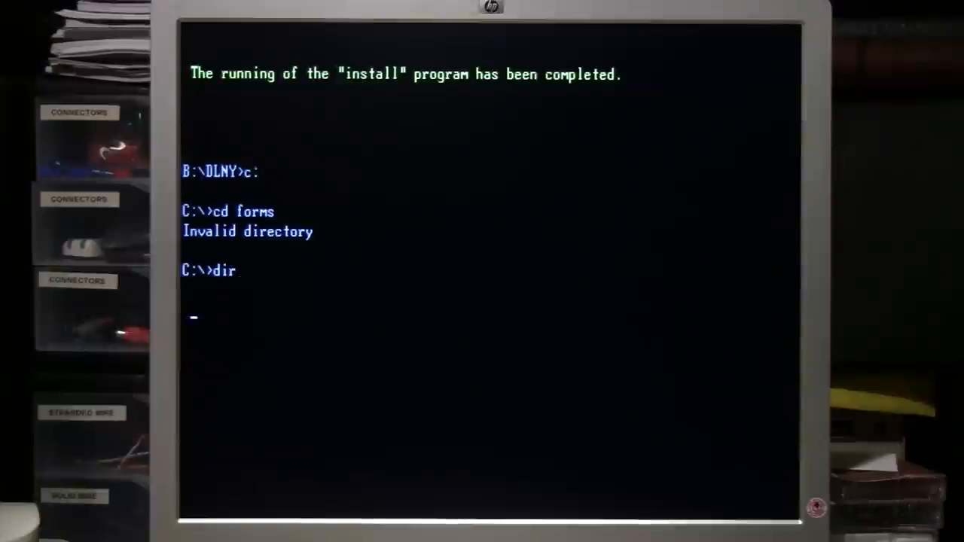
{"action": "key", "text": "Return"}
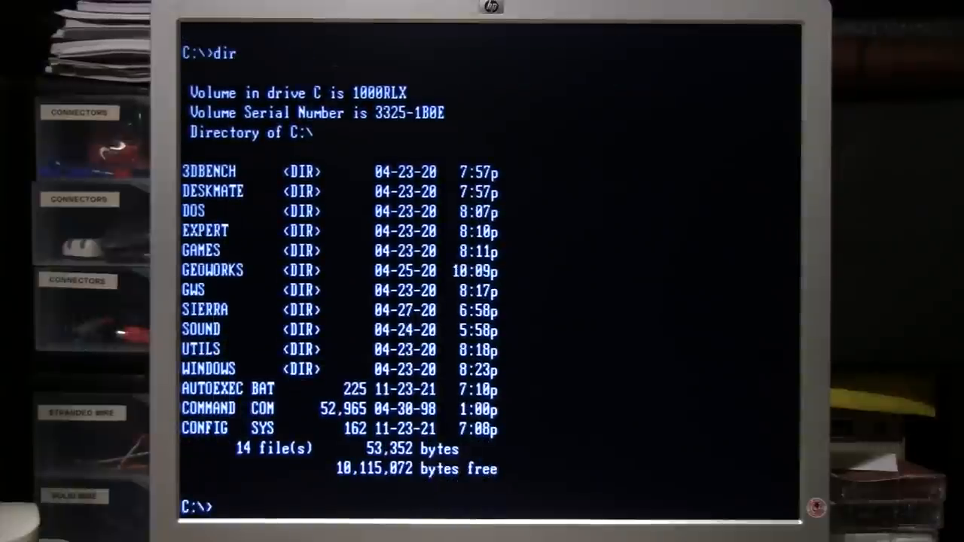
Step: Switch to B:, list B:\DLNY, and enter a format b: command
{"action": "type", "text": "b:"}
{"action": "type", "text": "dir"}
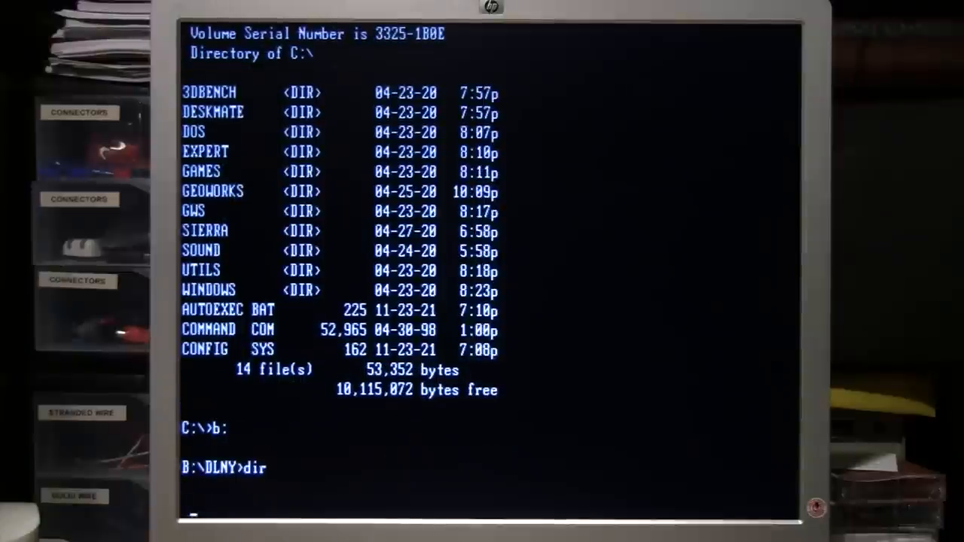
{"action": "key", "text": "Return"}
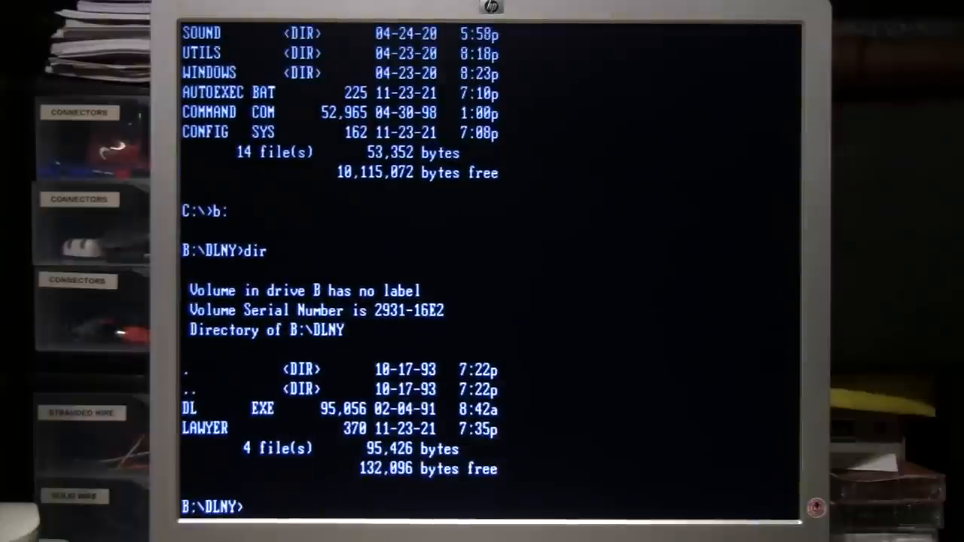
{"action": "type", "text": "format b:"}
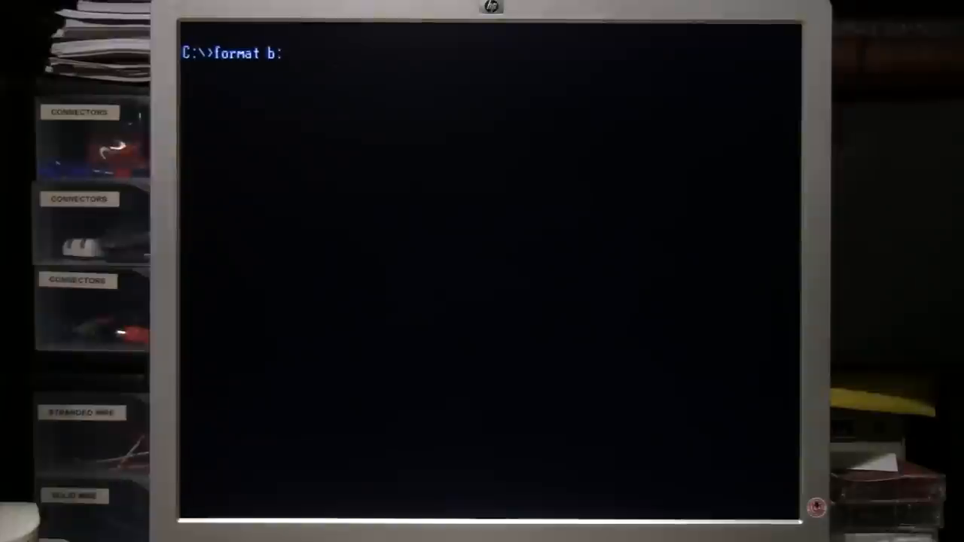
Step: Attempt format b:, then run extfmt b: to format the diskette at 1.2 MB
{"action": "key", "text": "enter"}
{"action": "type", "text": "ext"}
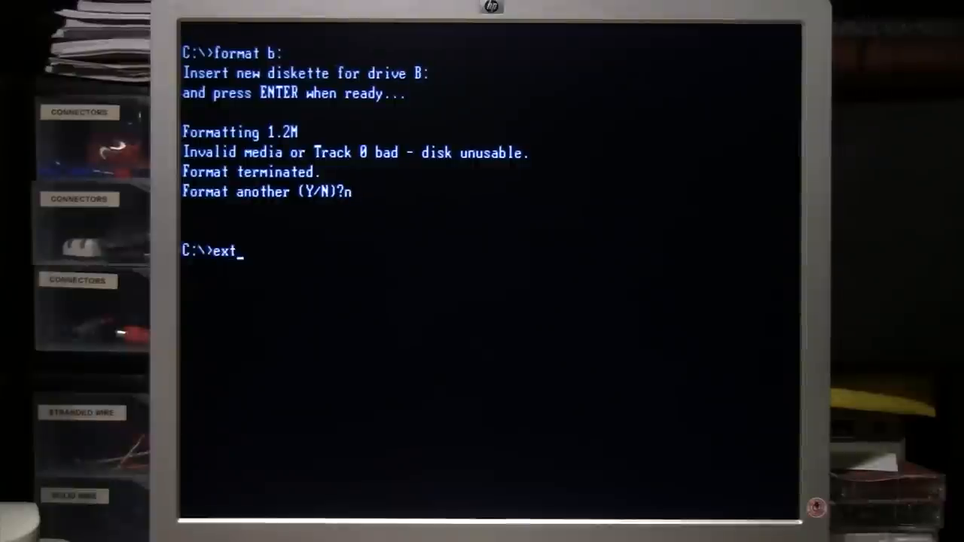
{"action": "type", "text": "fmt b"}
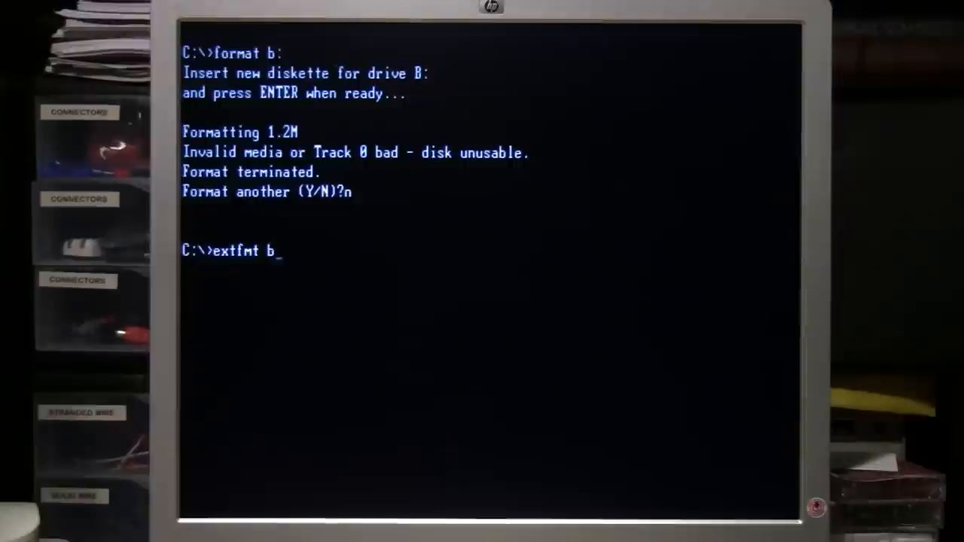
{"action": "type", "text": ":"}
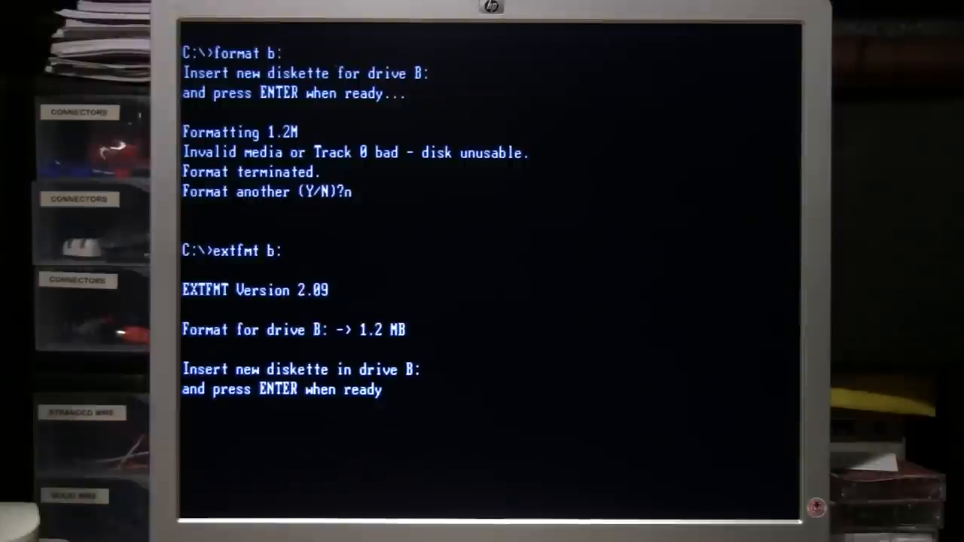
{"action": "key", "text": "enter"}
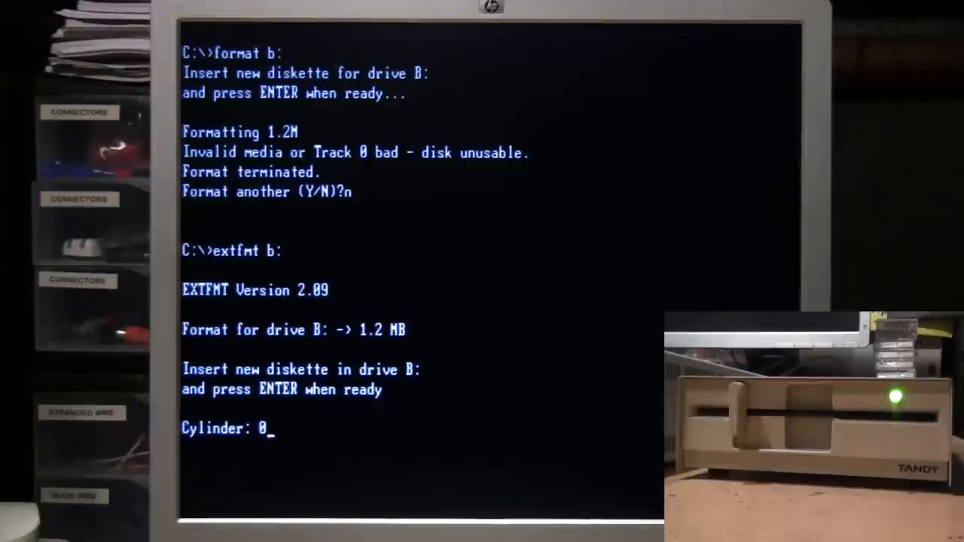
{"action": "key", "text": "enter"}
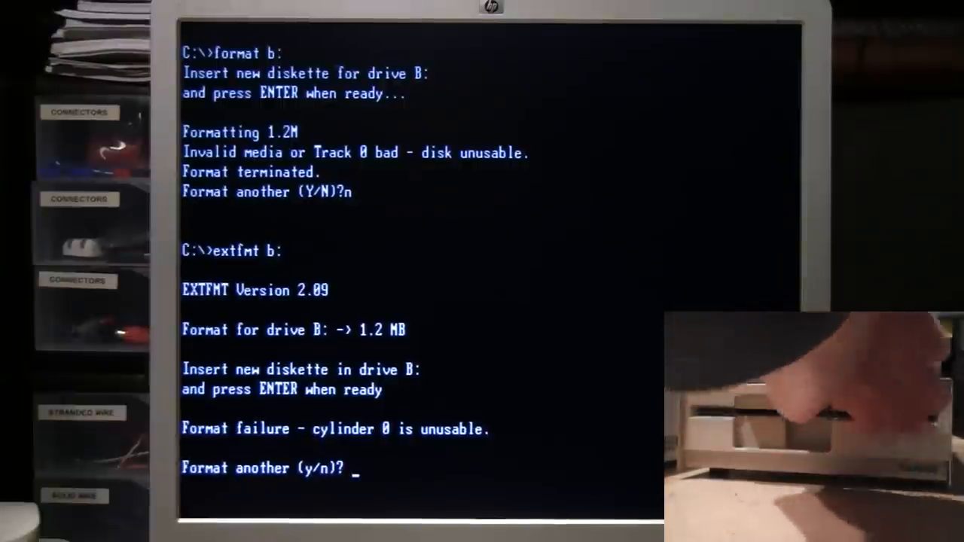
Step: Retry EXTFMT after the failure until B: formats at 1.2 MB, declining another diskette
{"action": "type", "text": "y"}
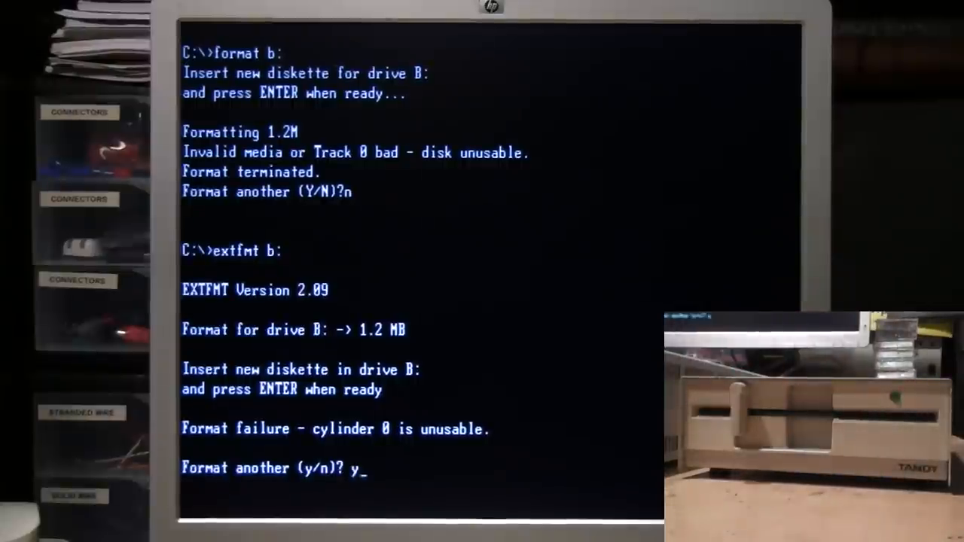
{"action": "key", "text": "enter"}
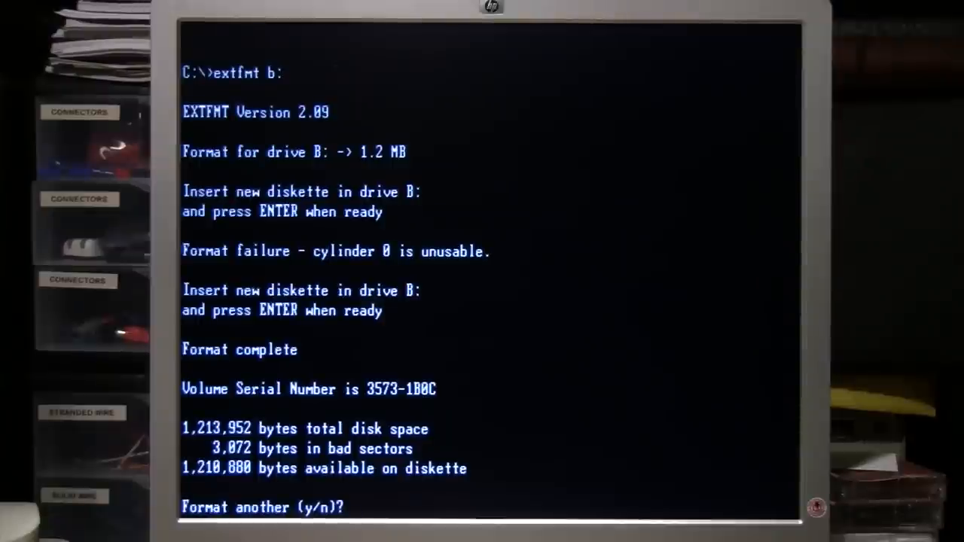
{"action": "type", "text": "n"}
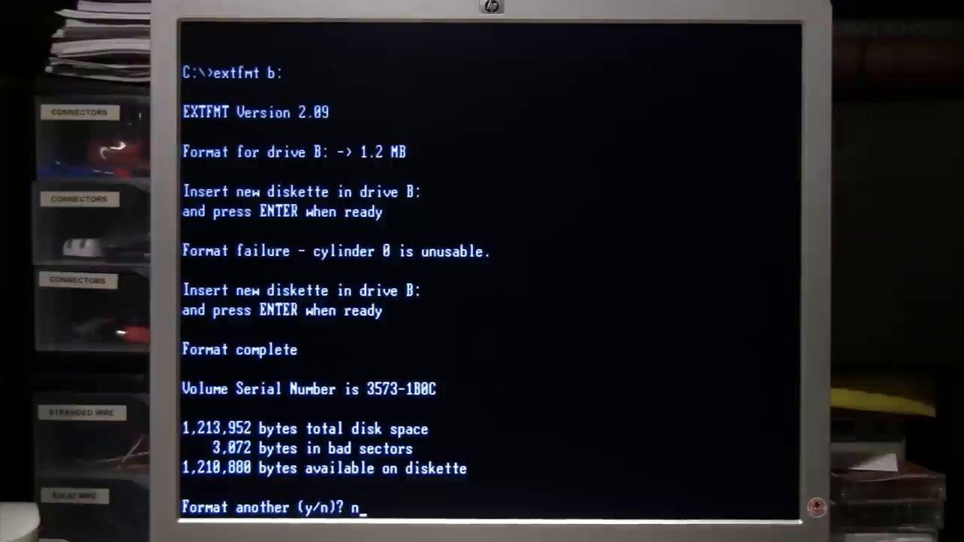
{"action": "key", "text": "enter"}
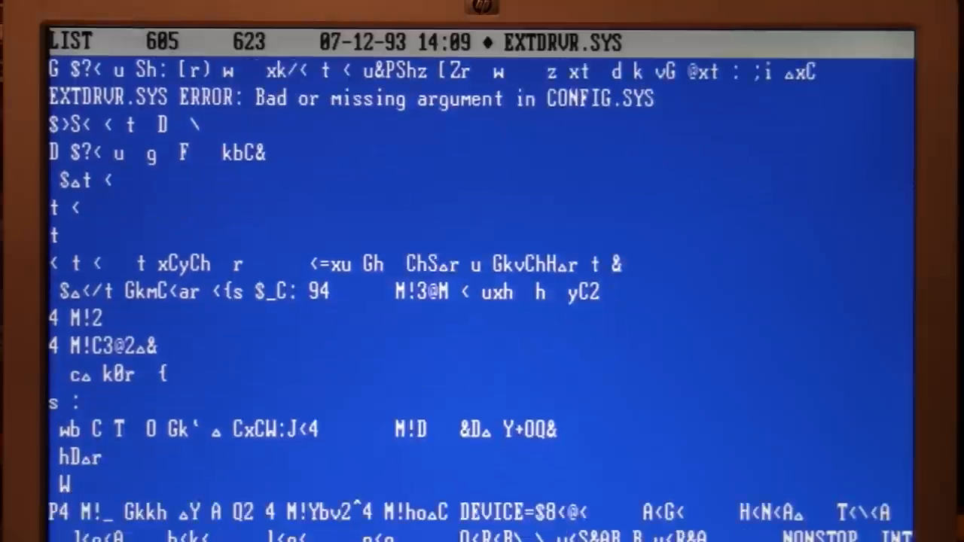
Step: Scroll through the EXTDRVR.SYS listing in the LIST viewer before exiting to edit CONFIG.SYS
{"action": "scroll", "scroll_direction": "down", "scroll_amount": 3}
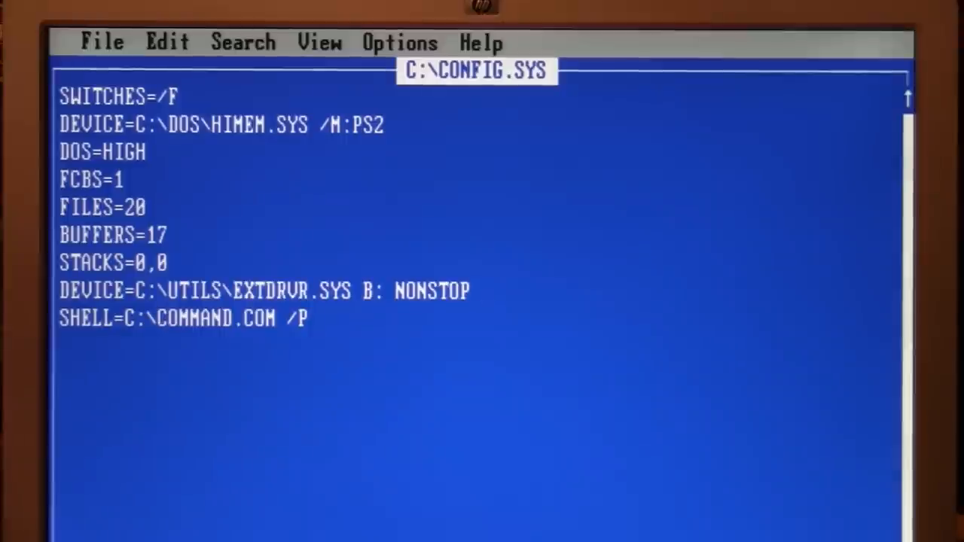
Step: Append DRIVETYPE=360KB to the EXTDRVR.SYS line in CONFIG.SYS
{"action": "type", "text": "DRIVETYPE=360"}
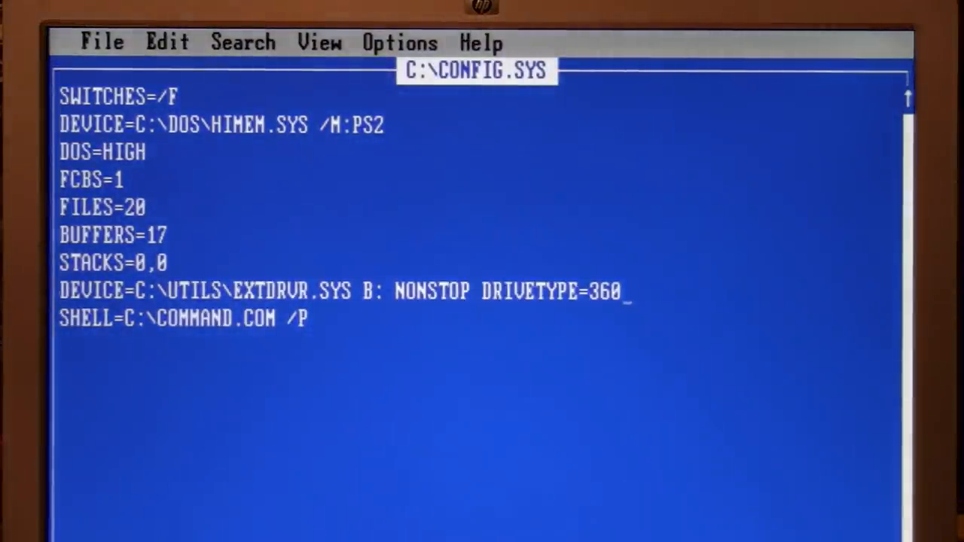
{"action": "type", "text": "KB"}
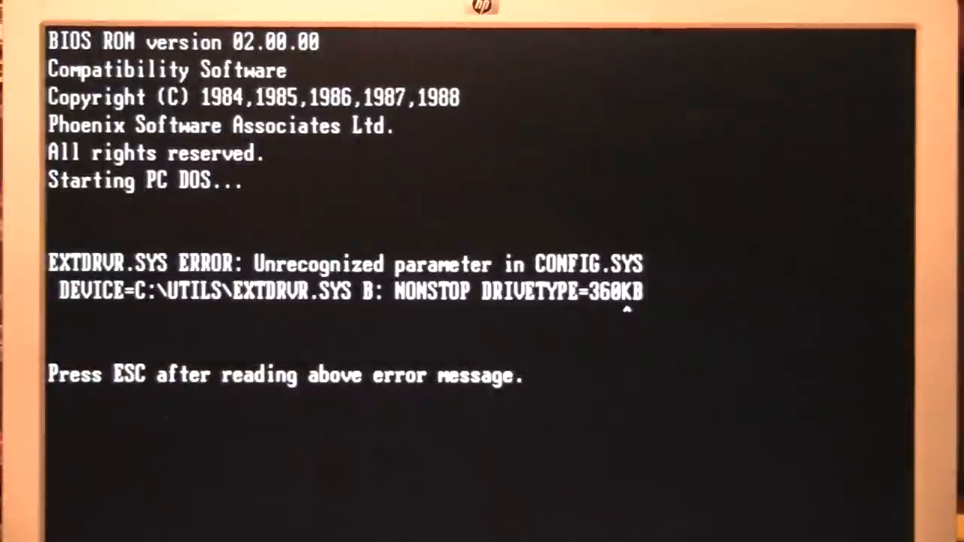
Step: Dismiss the DRIVETYPE error with Esc so booting continues, reporting drive B: as 5.25-inch 1.2MB
{"action": "key", "text": "Escape"}
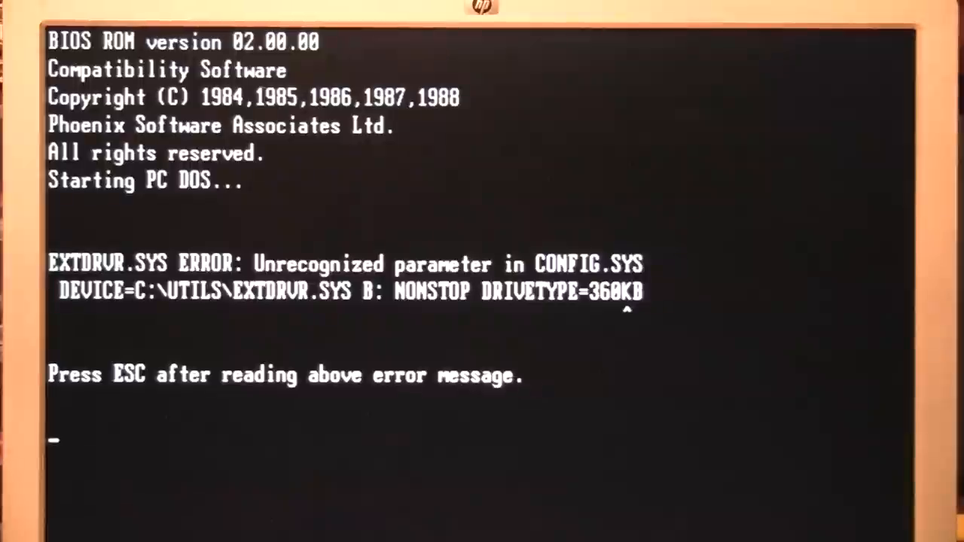
{"action": "key", "text": "Escape"}
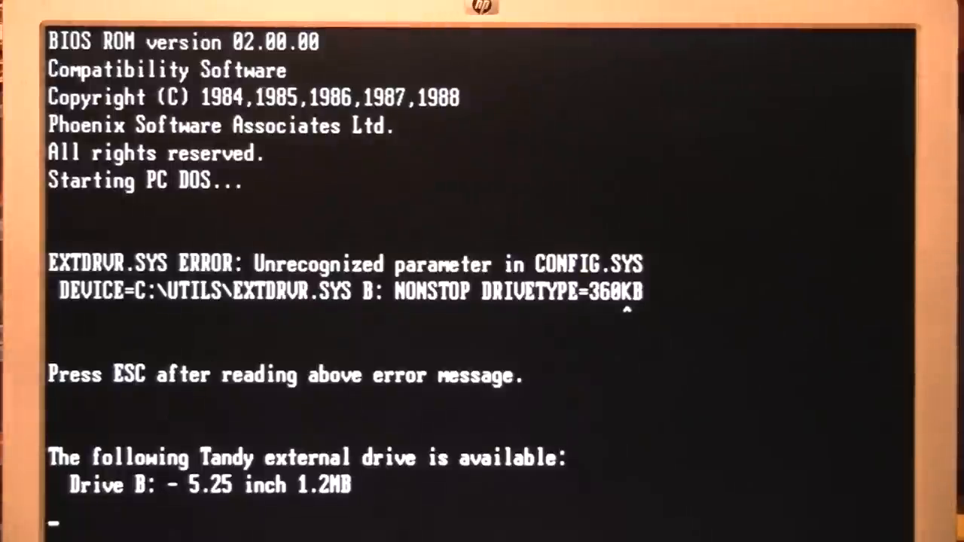
{"action": "key", "text": "Escape"}
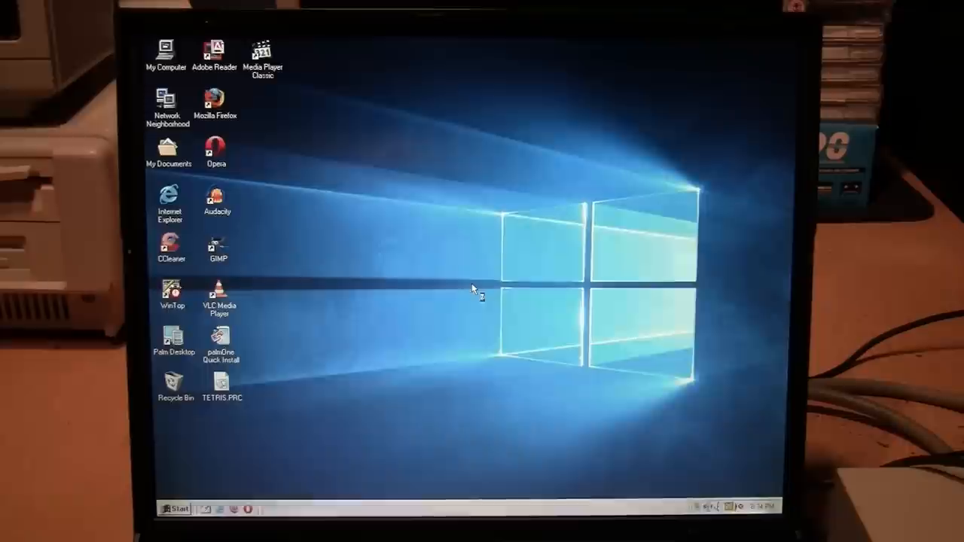
Step: Start the Add New Hardware wizard from Control Panel and run the Plug and Play search
{"action": "left_click", "coordinate": [166, 48]}
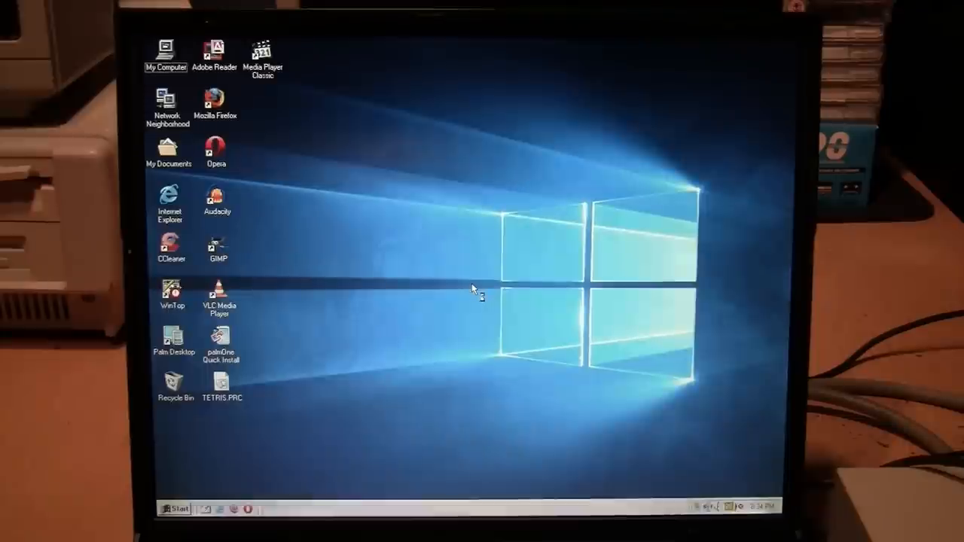
{"action": "mouse_move", "coordinate": [479, 294]}
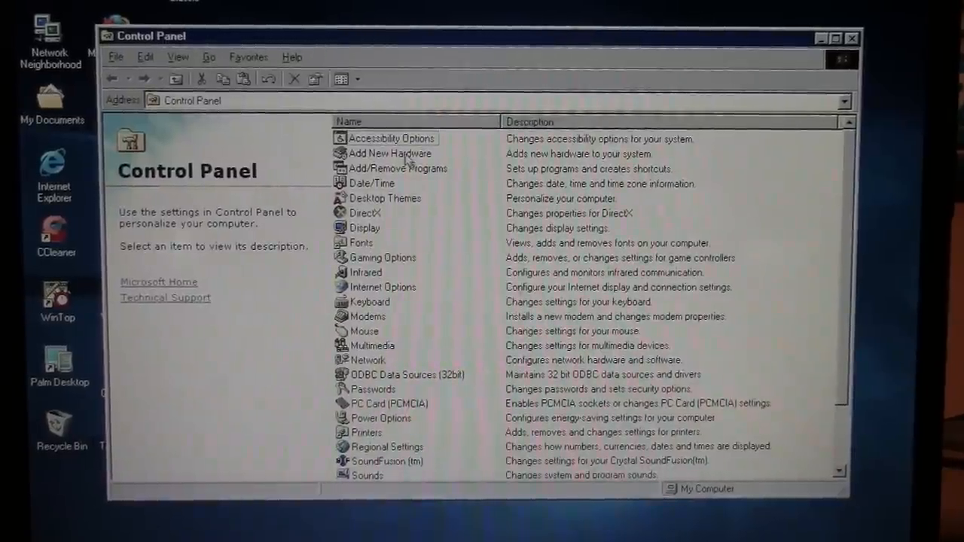
{"action": "double_click", "coordinate": [390, 154]}
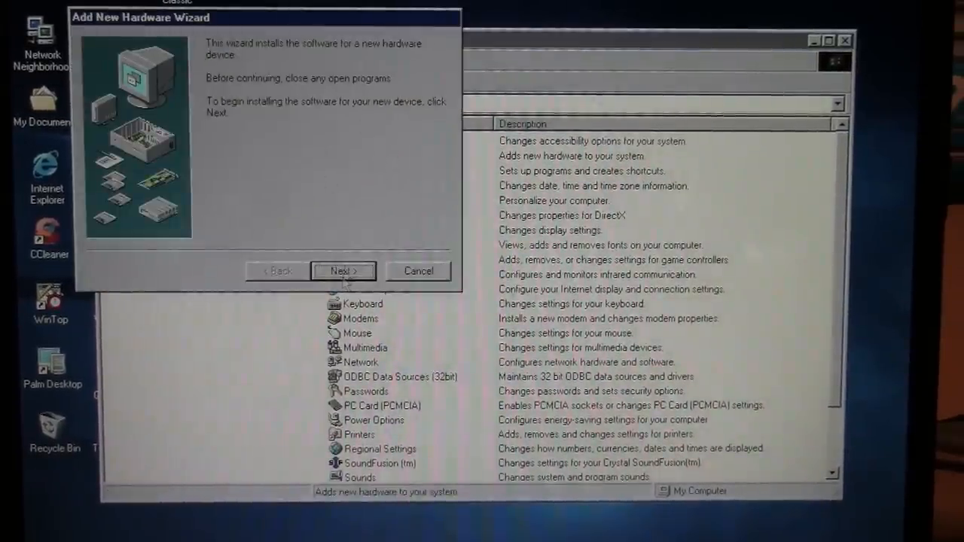
{"action": "left_click", "coordinate": [343, 271]}
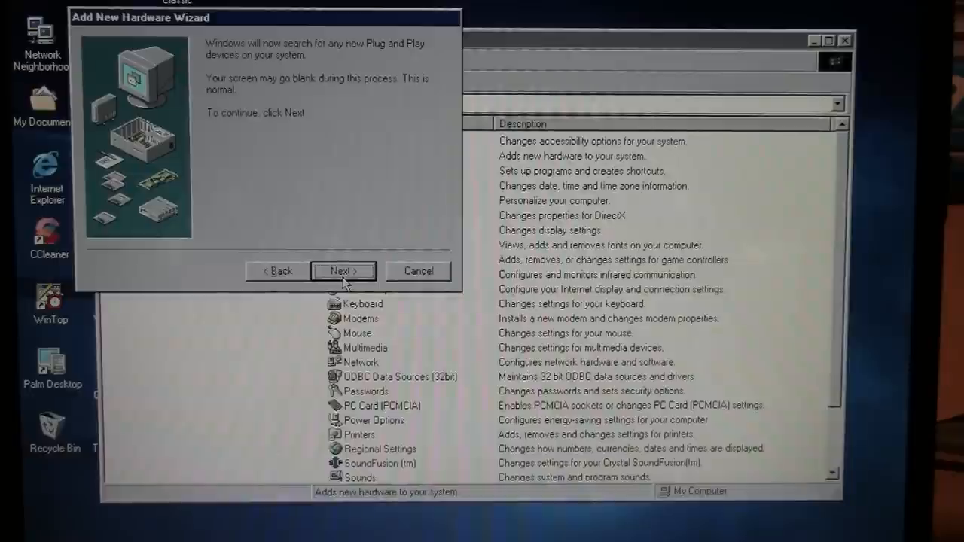
{"action": "left_click", "coordinate": [343, 271]}
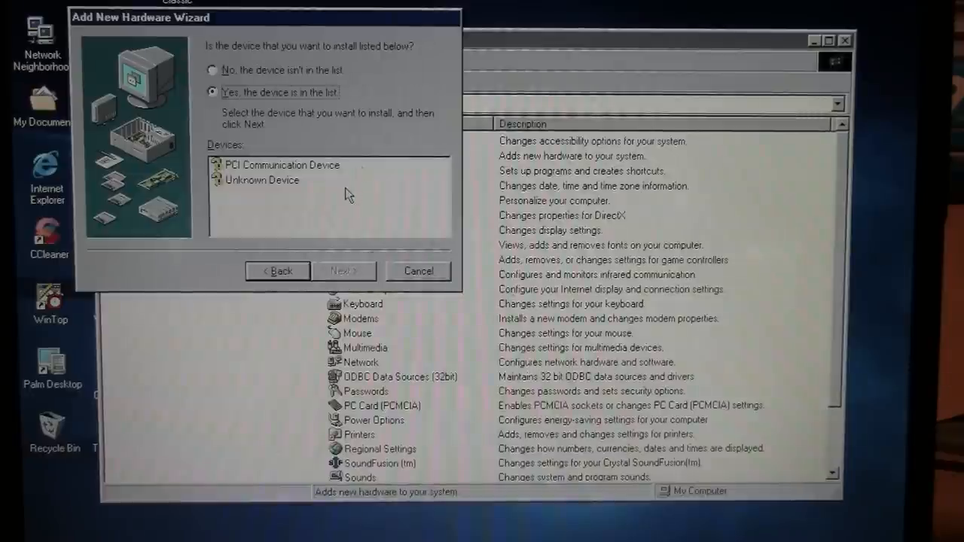
{"action": "mouse_move", "coordinate": [294, 130]}
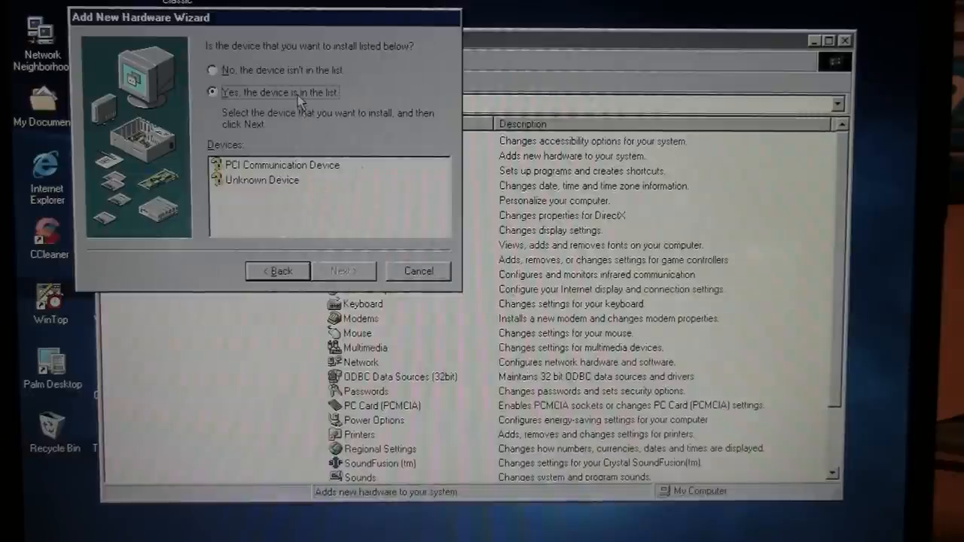
Step: Answer No, the device isn't listed, and accept automatic detection of non-Plug and Play hardware
{"action": "left_click", "coordinate": [212, 70]}
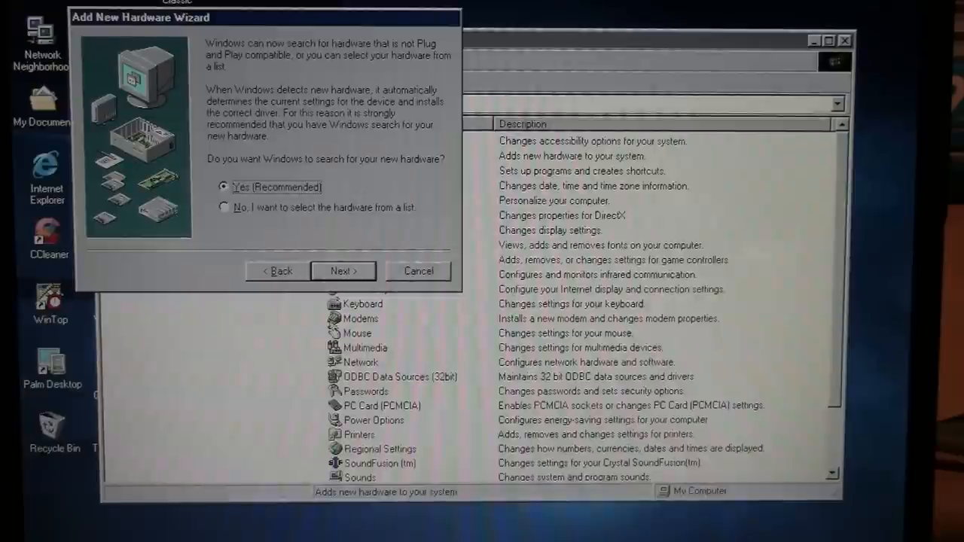
{"action": "left_click", "coordinate": [343, 271]}
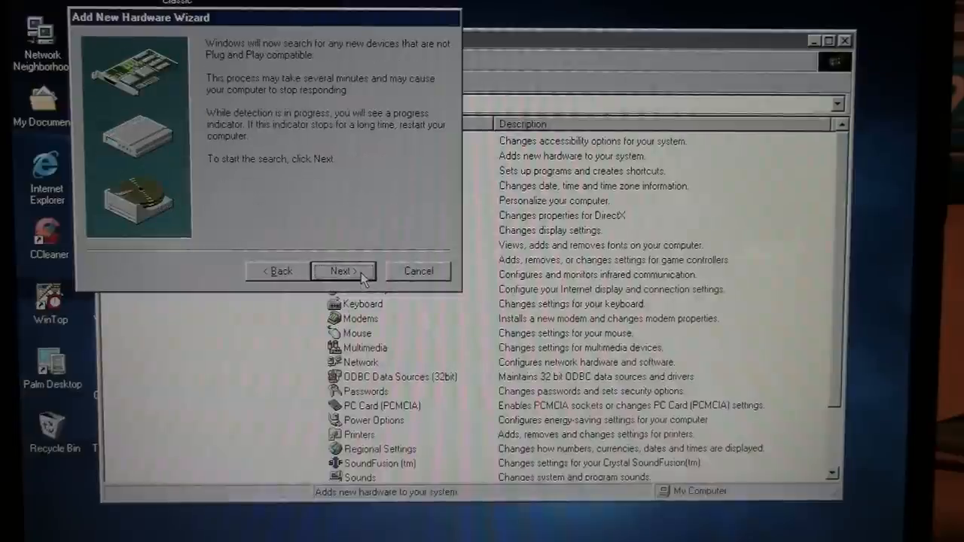
{"action": "left_click", "coordinate": [343, 271]}
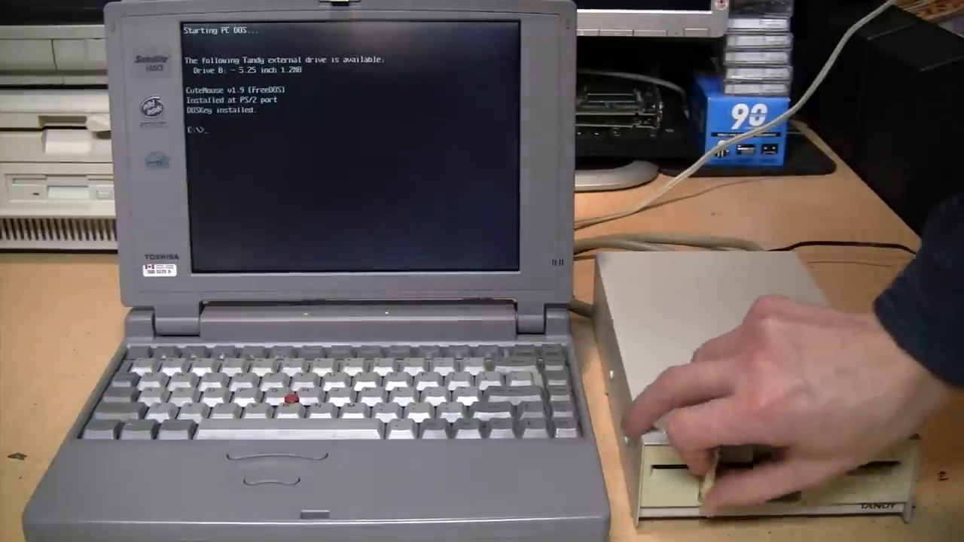
Step: Switch to the external drive with B: and begin entering an autoexec command there
{"action": "type", "text": "b:"}
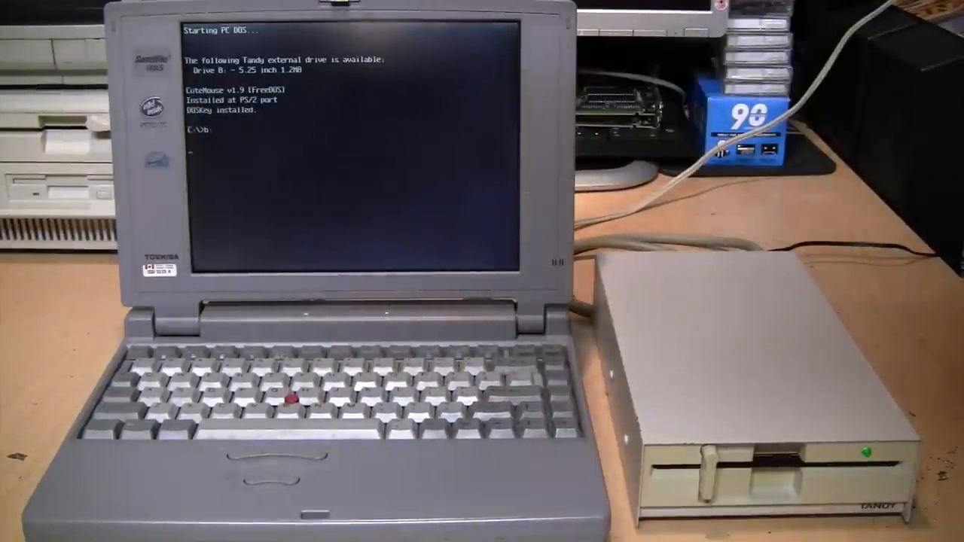
{"action": "type", "text": "B:\\>"}
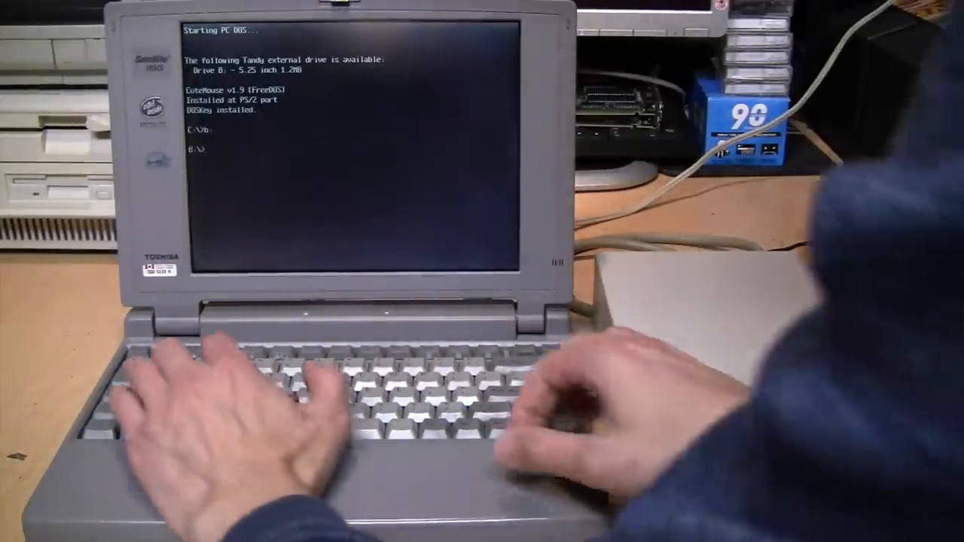
{"action": "type", "text": "autoe"}
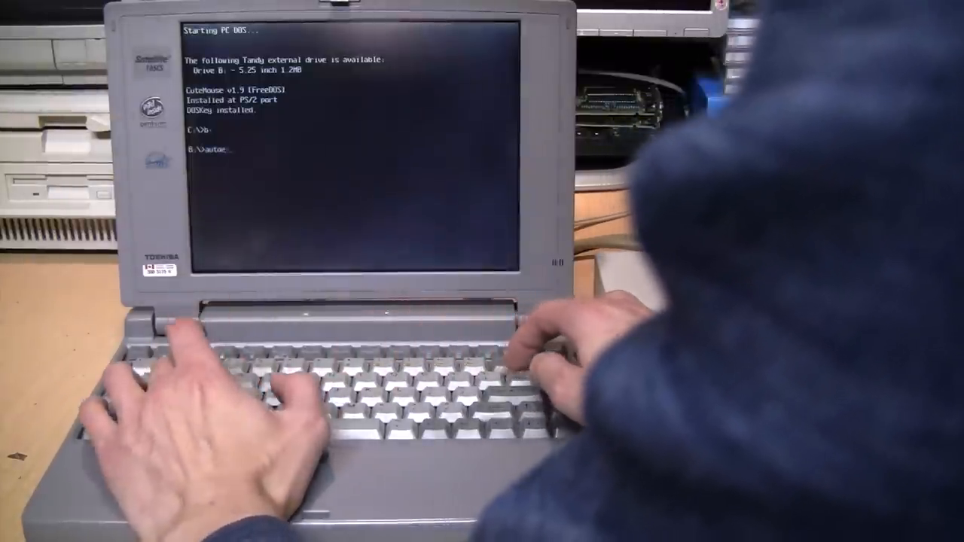